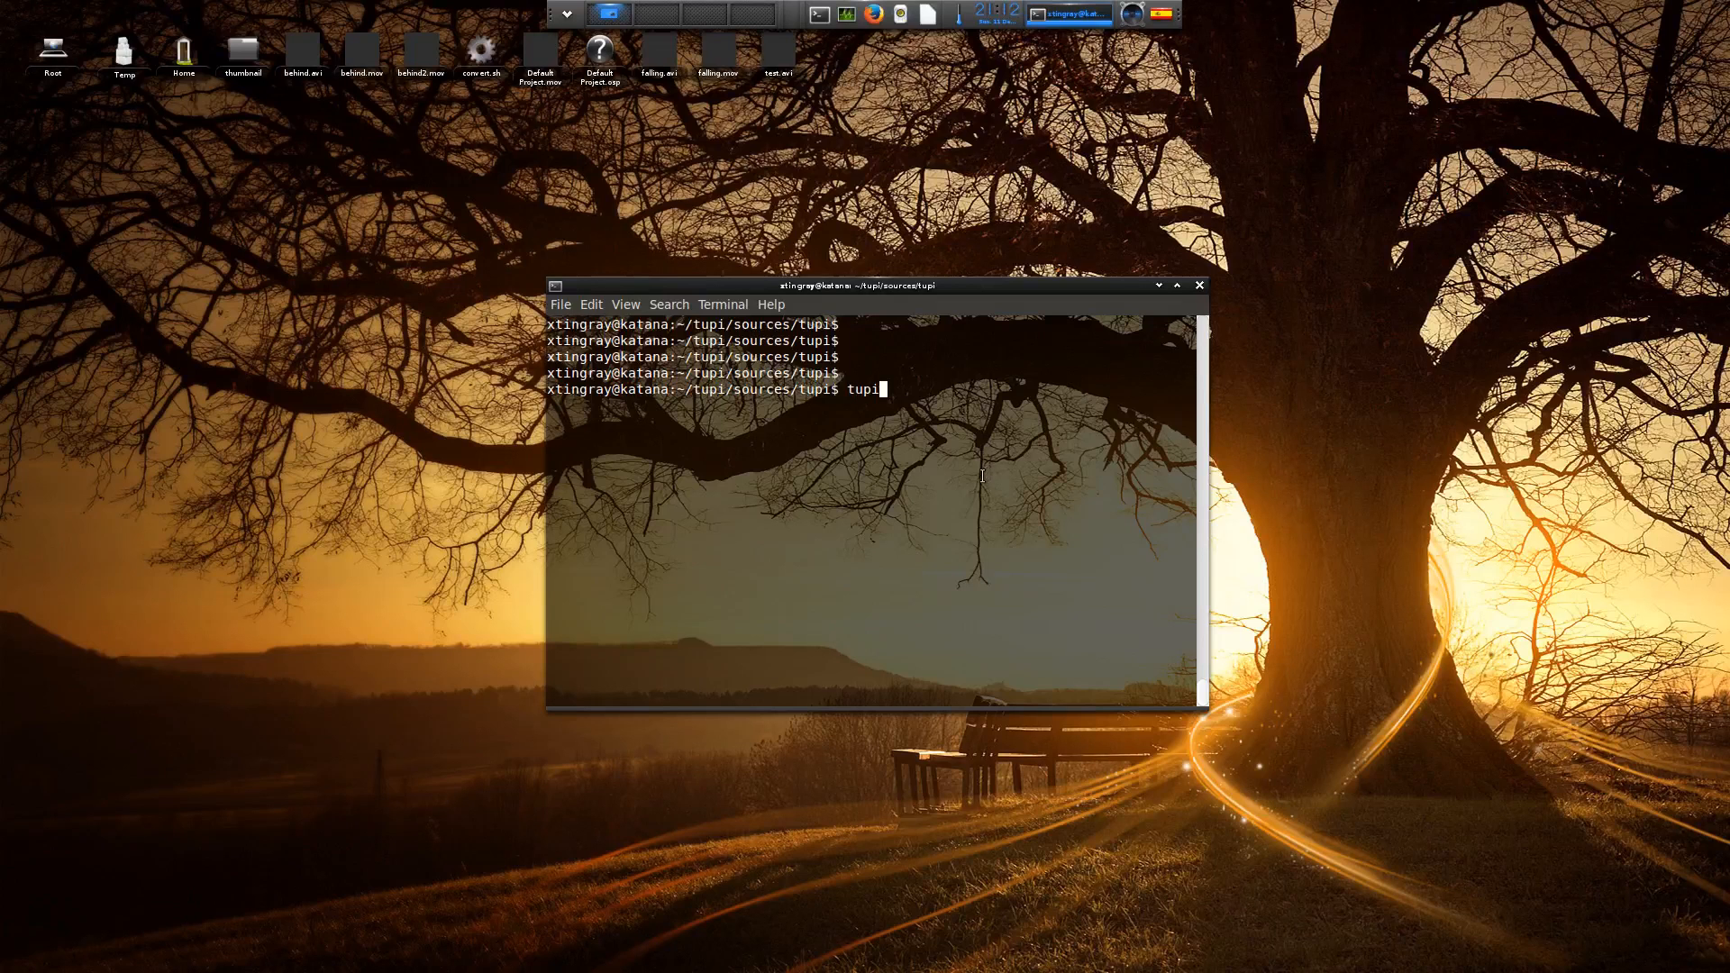
# Launch Tupi from the terminal, dismiss the Tip of the day, and start a new project.
pyautogui.press('Return')
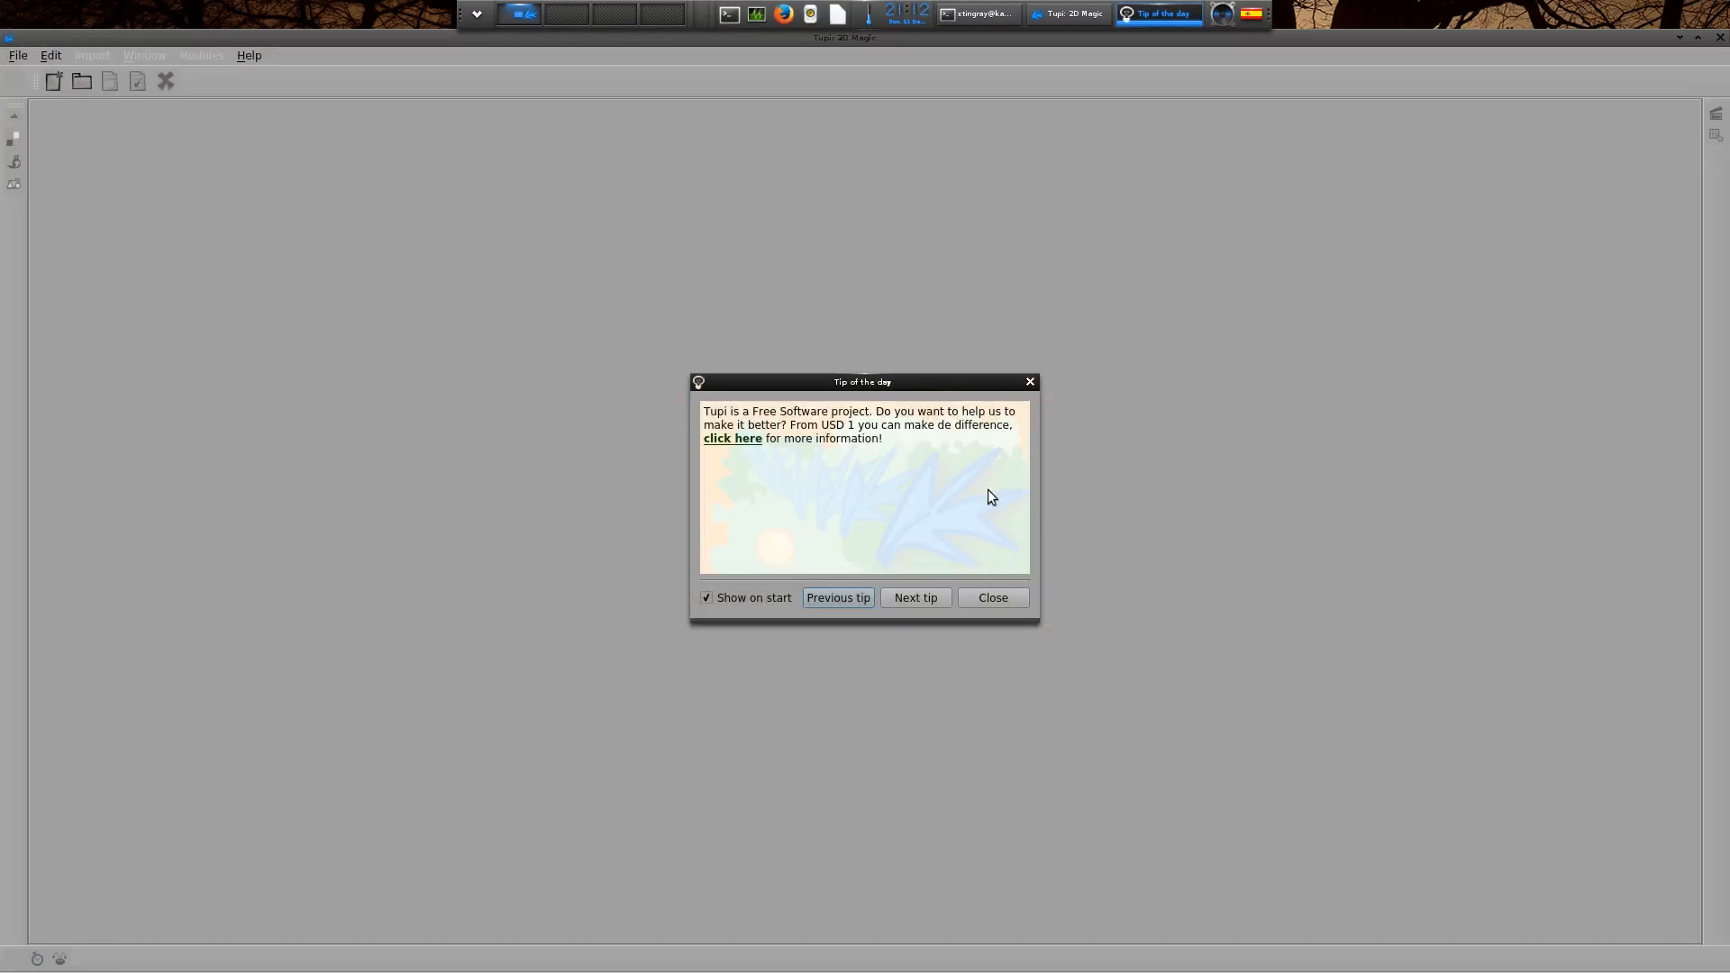
pyautogui.click(989, 597)
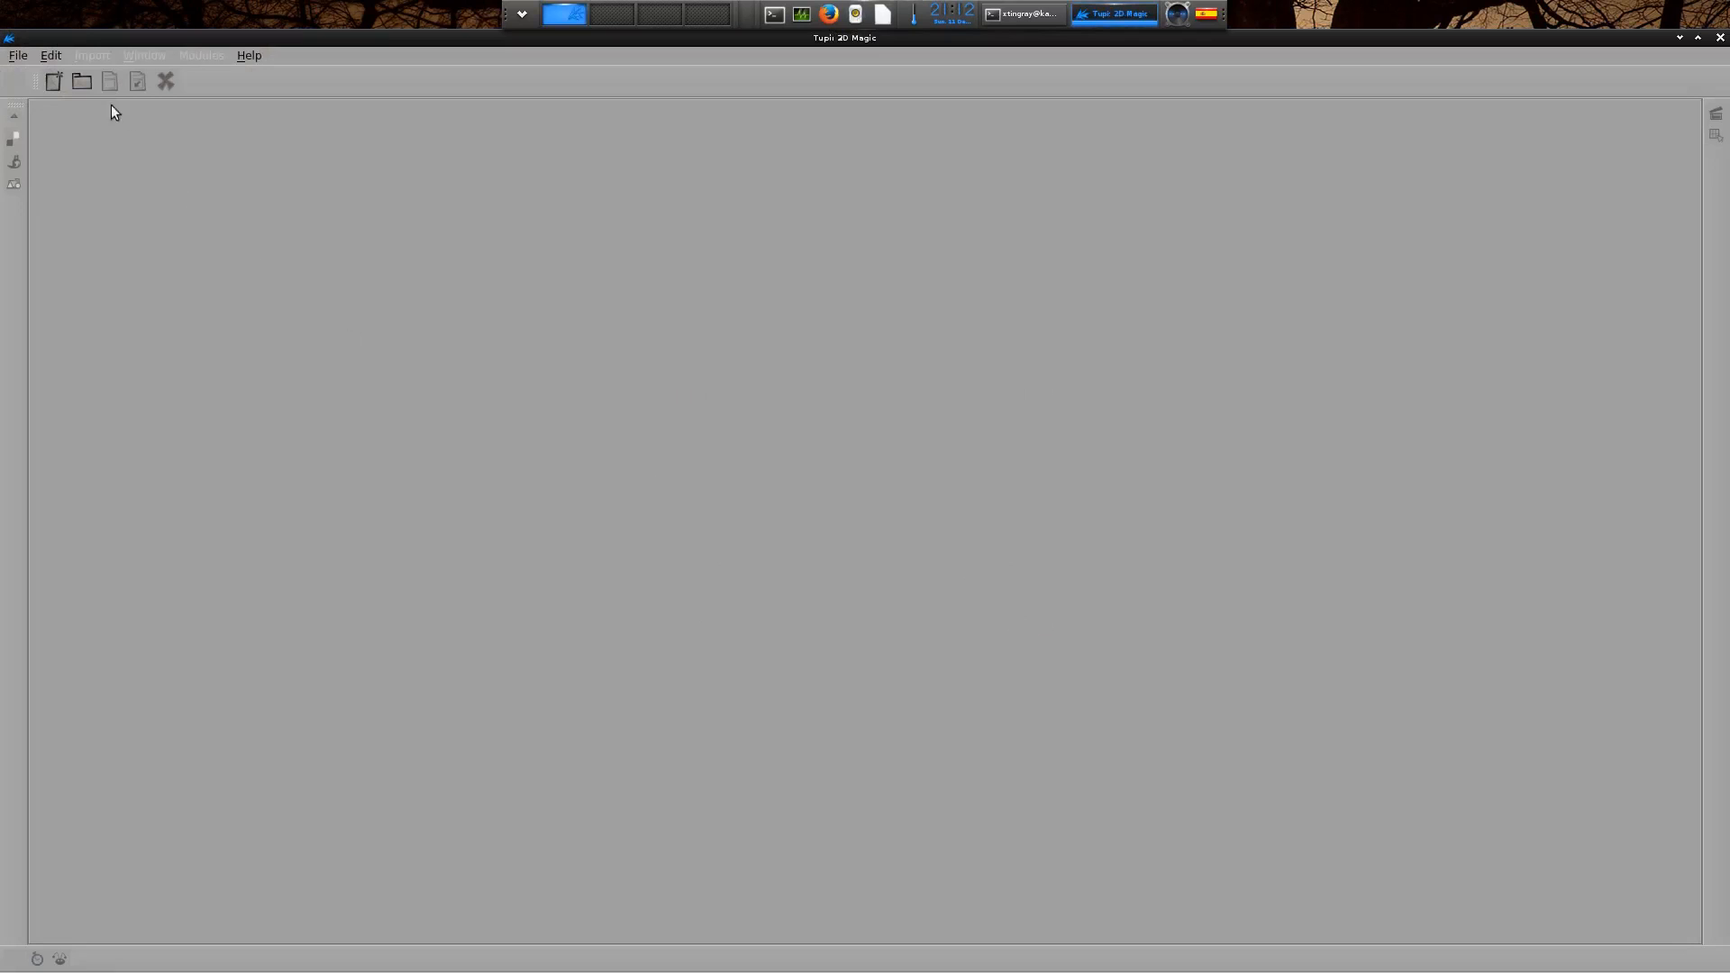
pyautogui.click(52, 81)
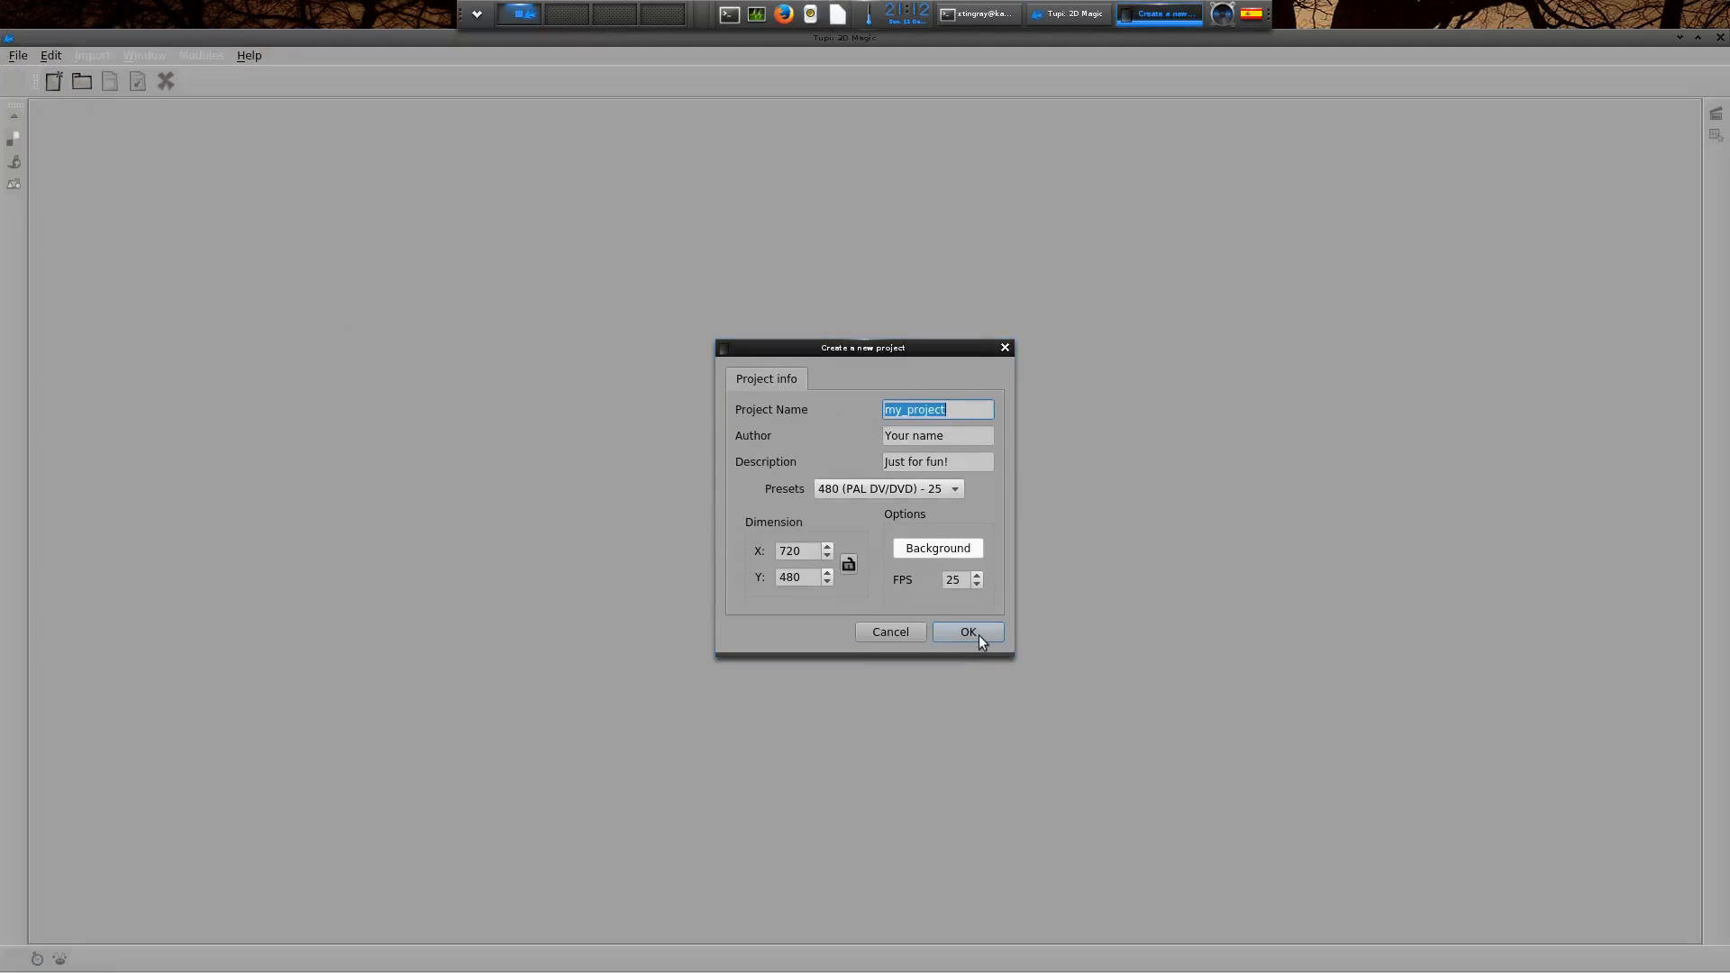
# Confirm the default 720×480, 25 FPS settings to create the new project.
pyautogui.click(965, 631)
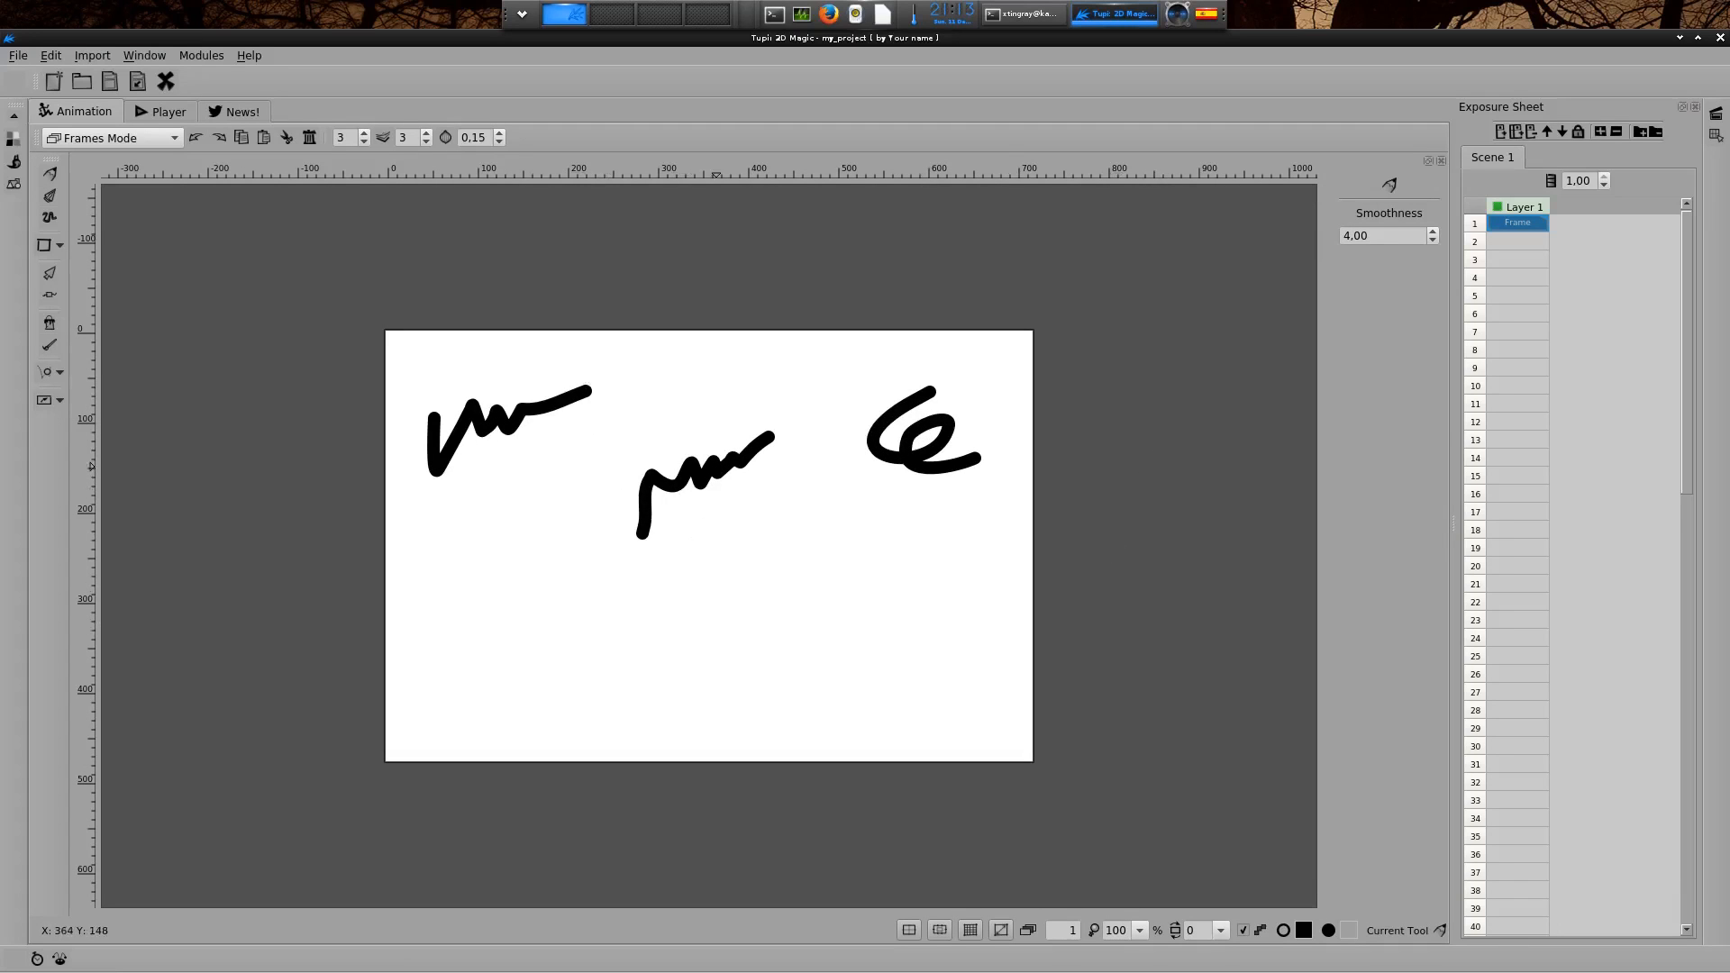
pyautogui.moveTo(1000, 476)
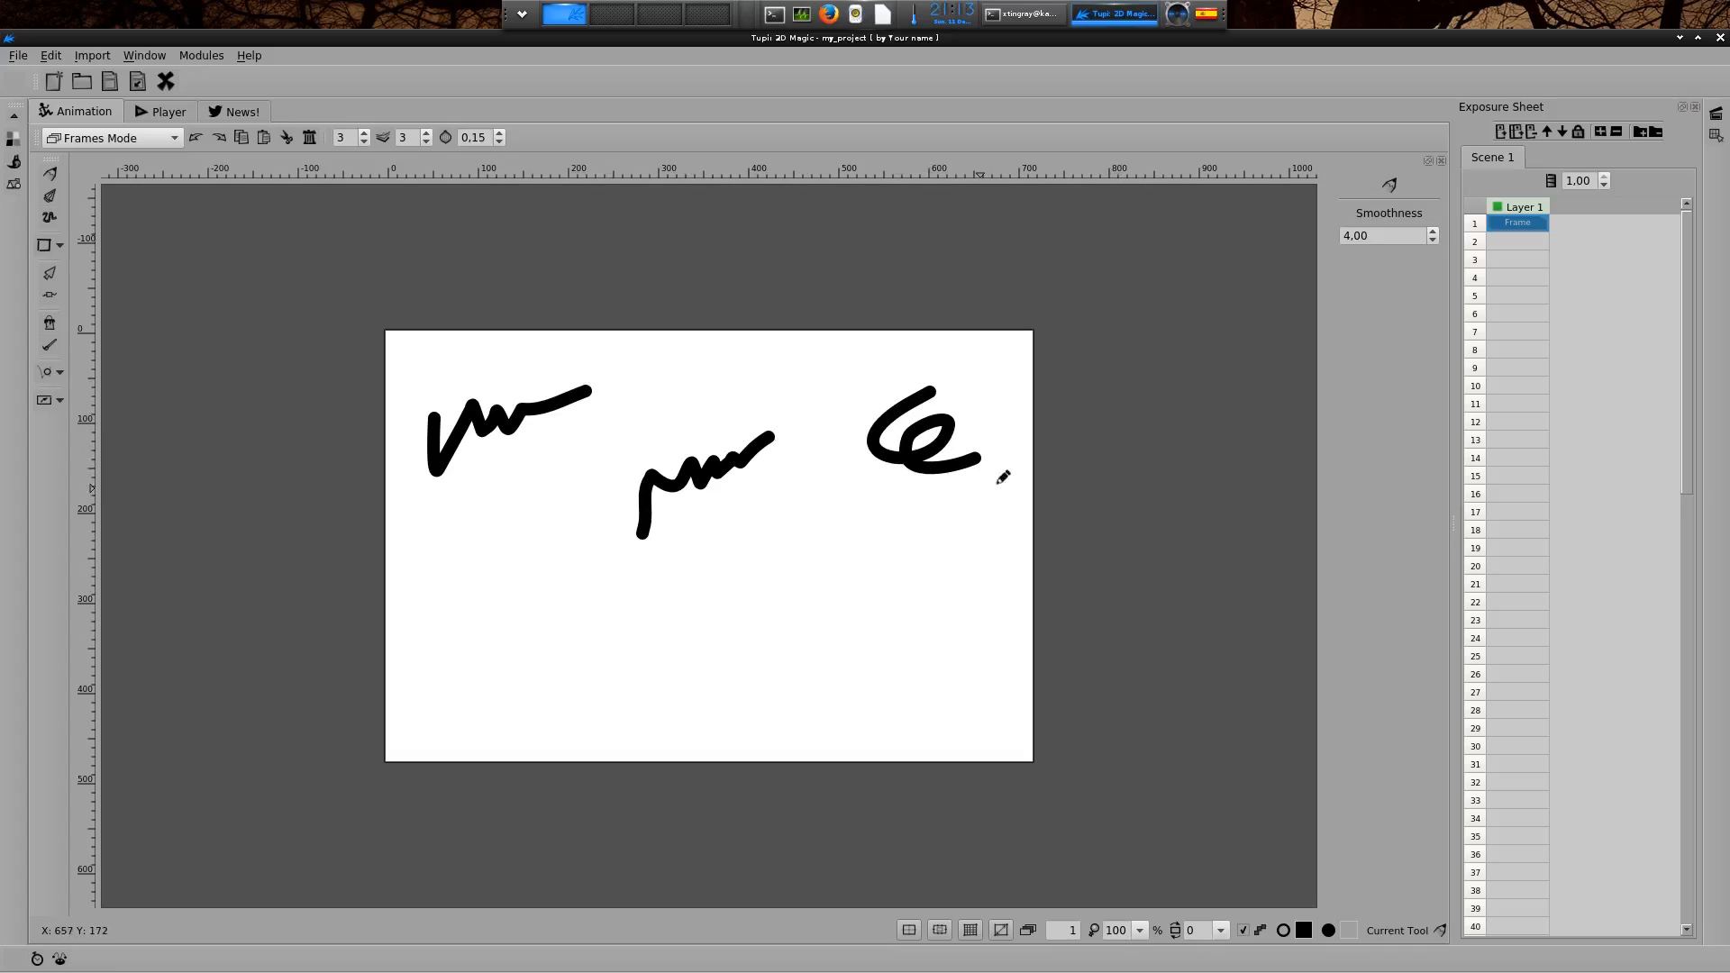
pyautogui.moveTo(1364, 305)
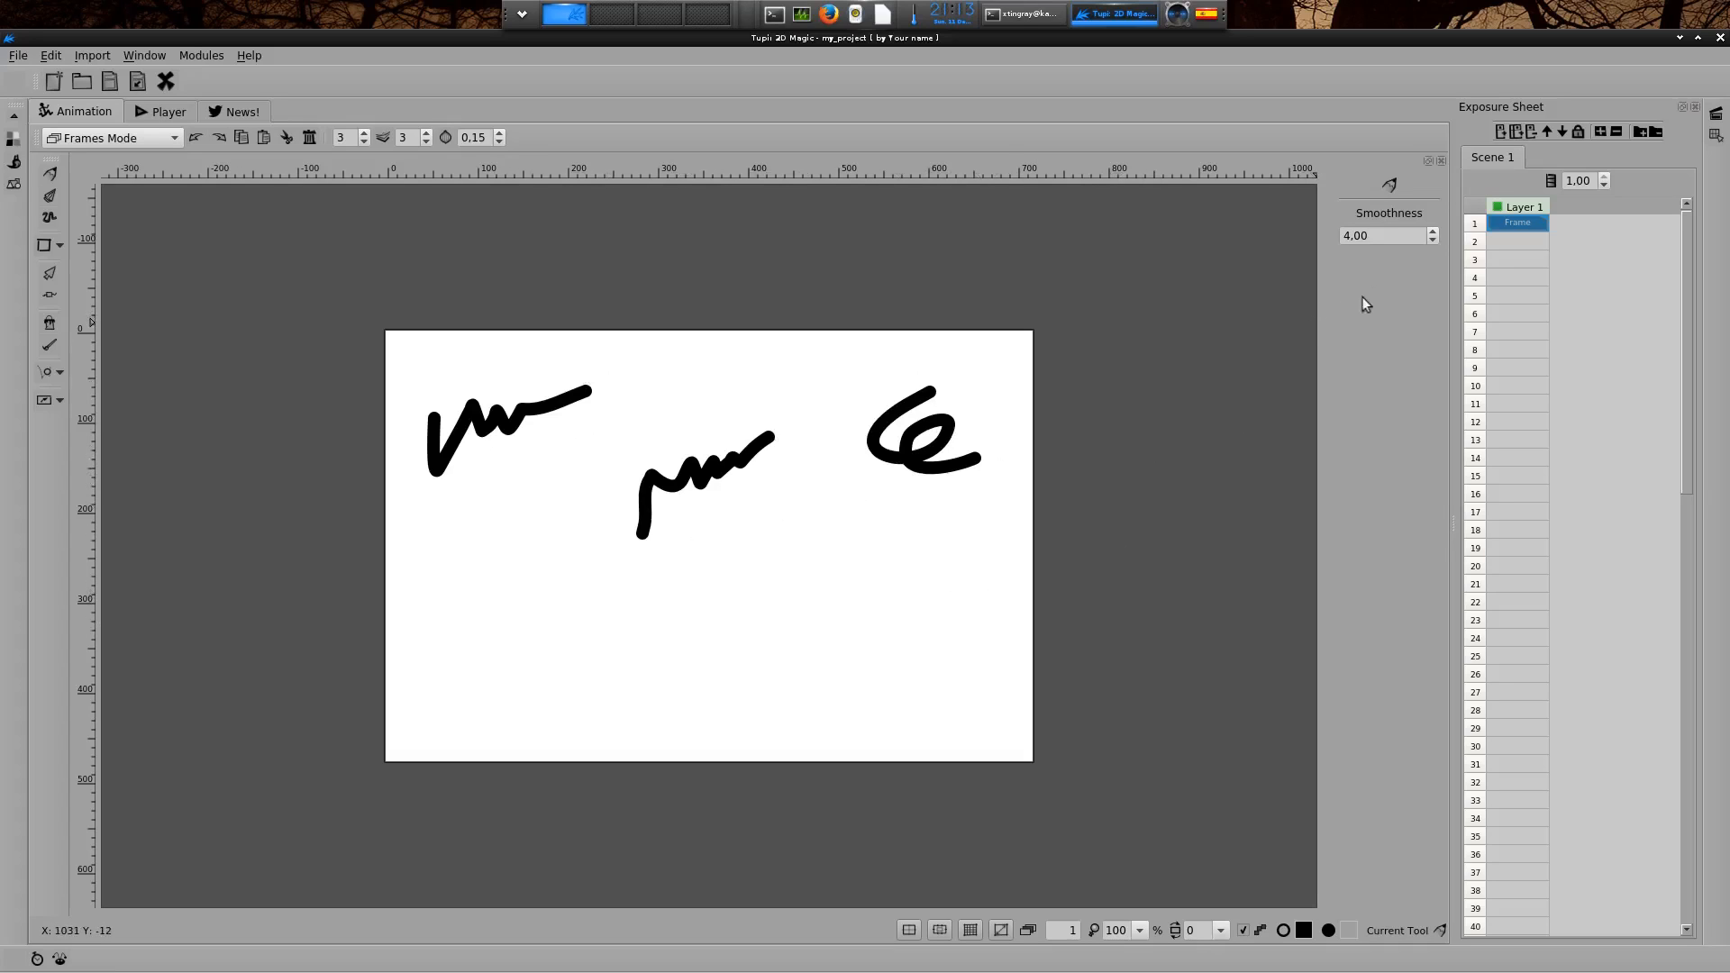
pyautogui.moveTo(1412, 286)
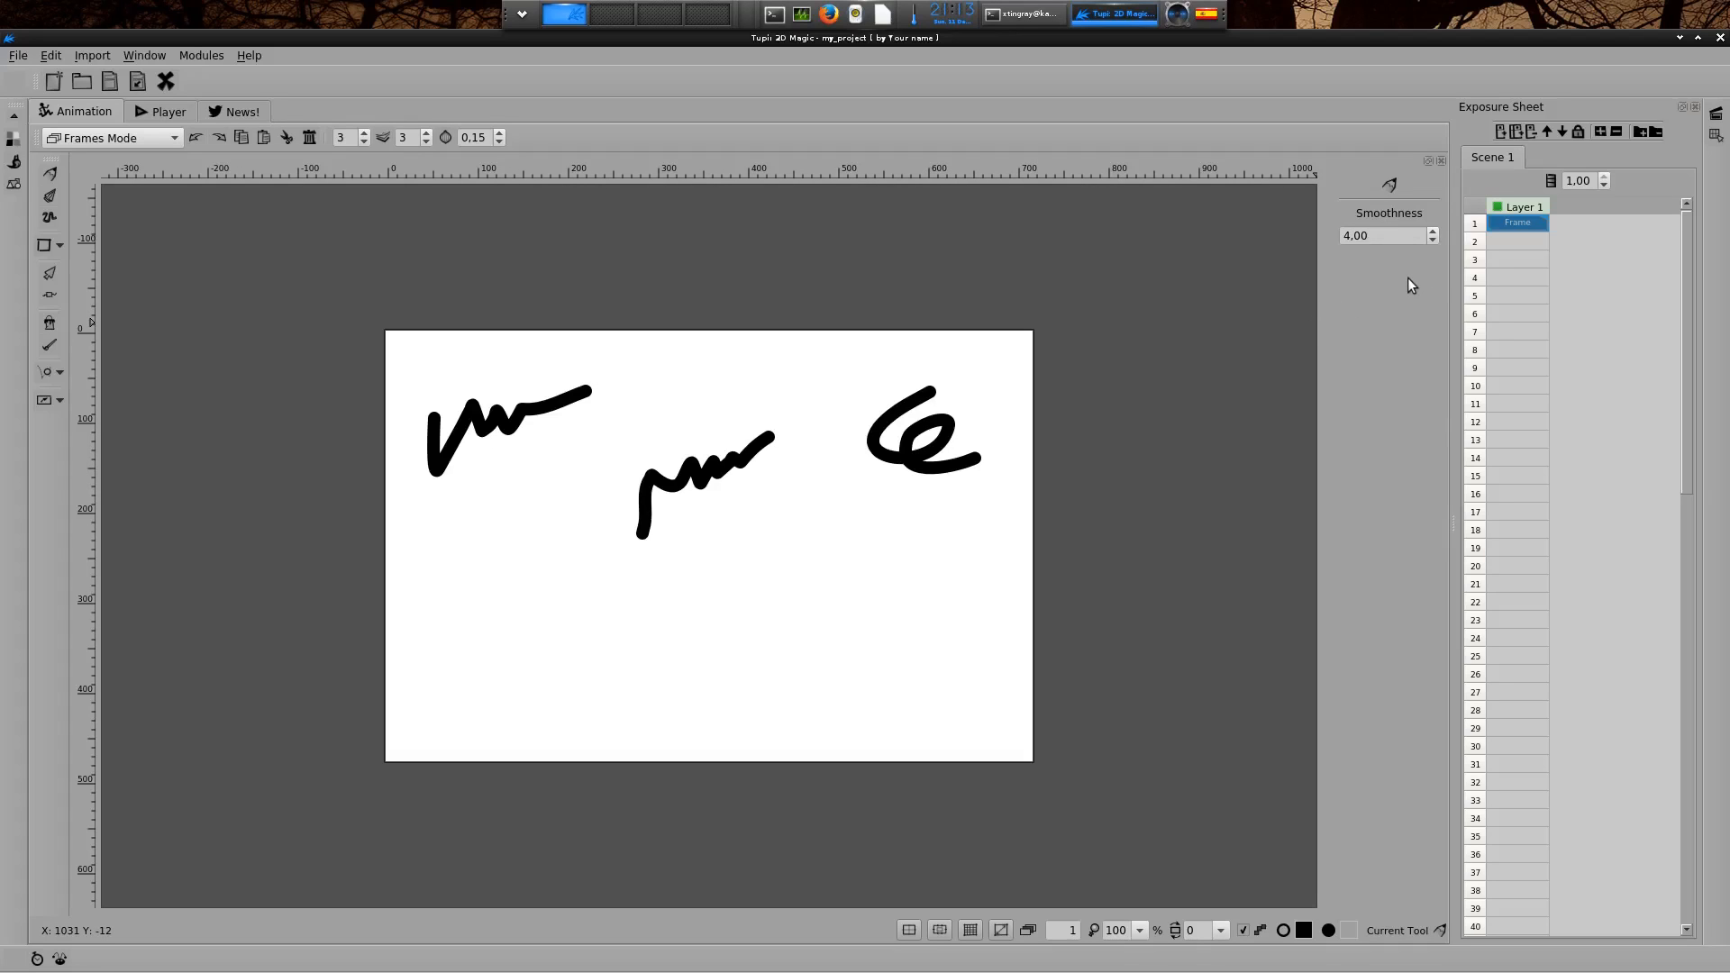
pyautogui.moveTo(1340, 281)
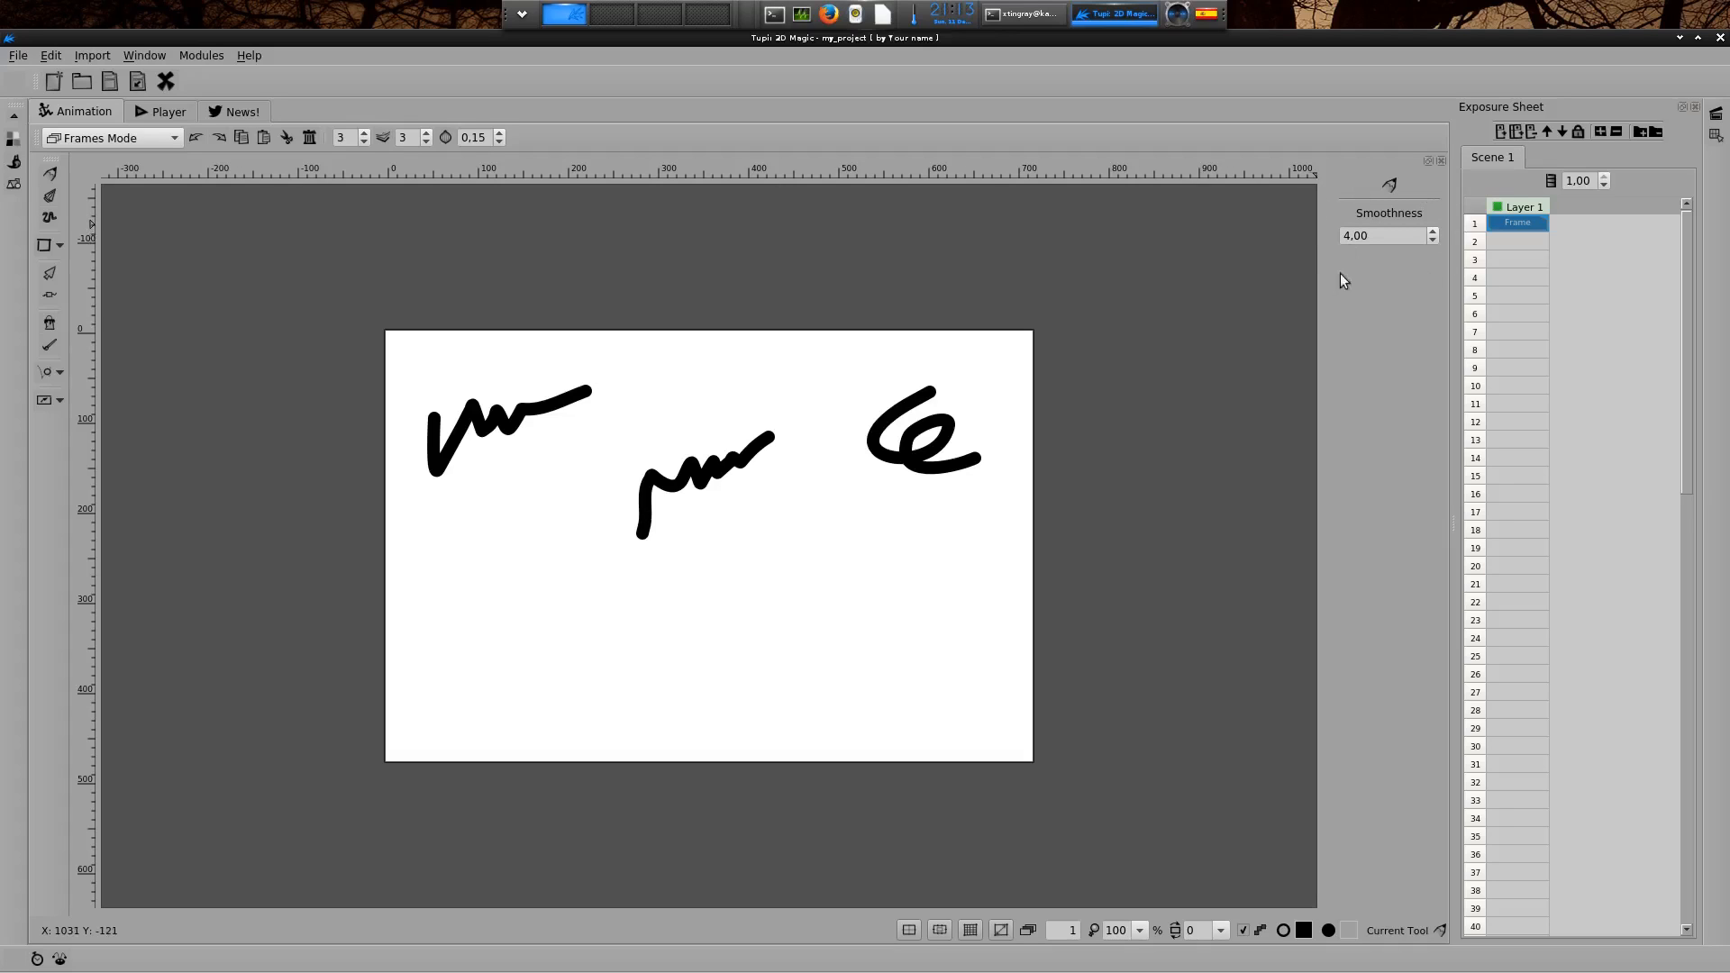
pyautogui.moveTo(1376, 252)
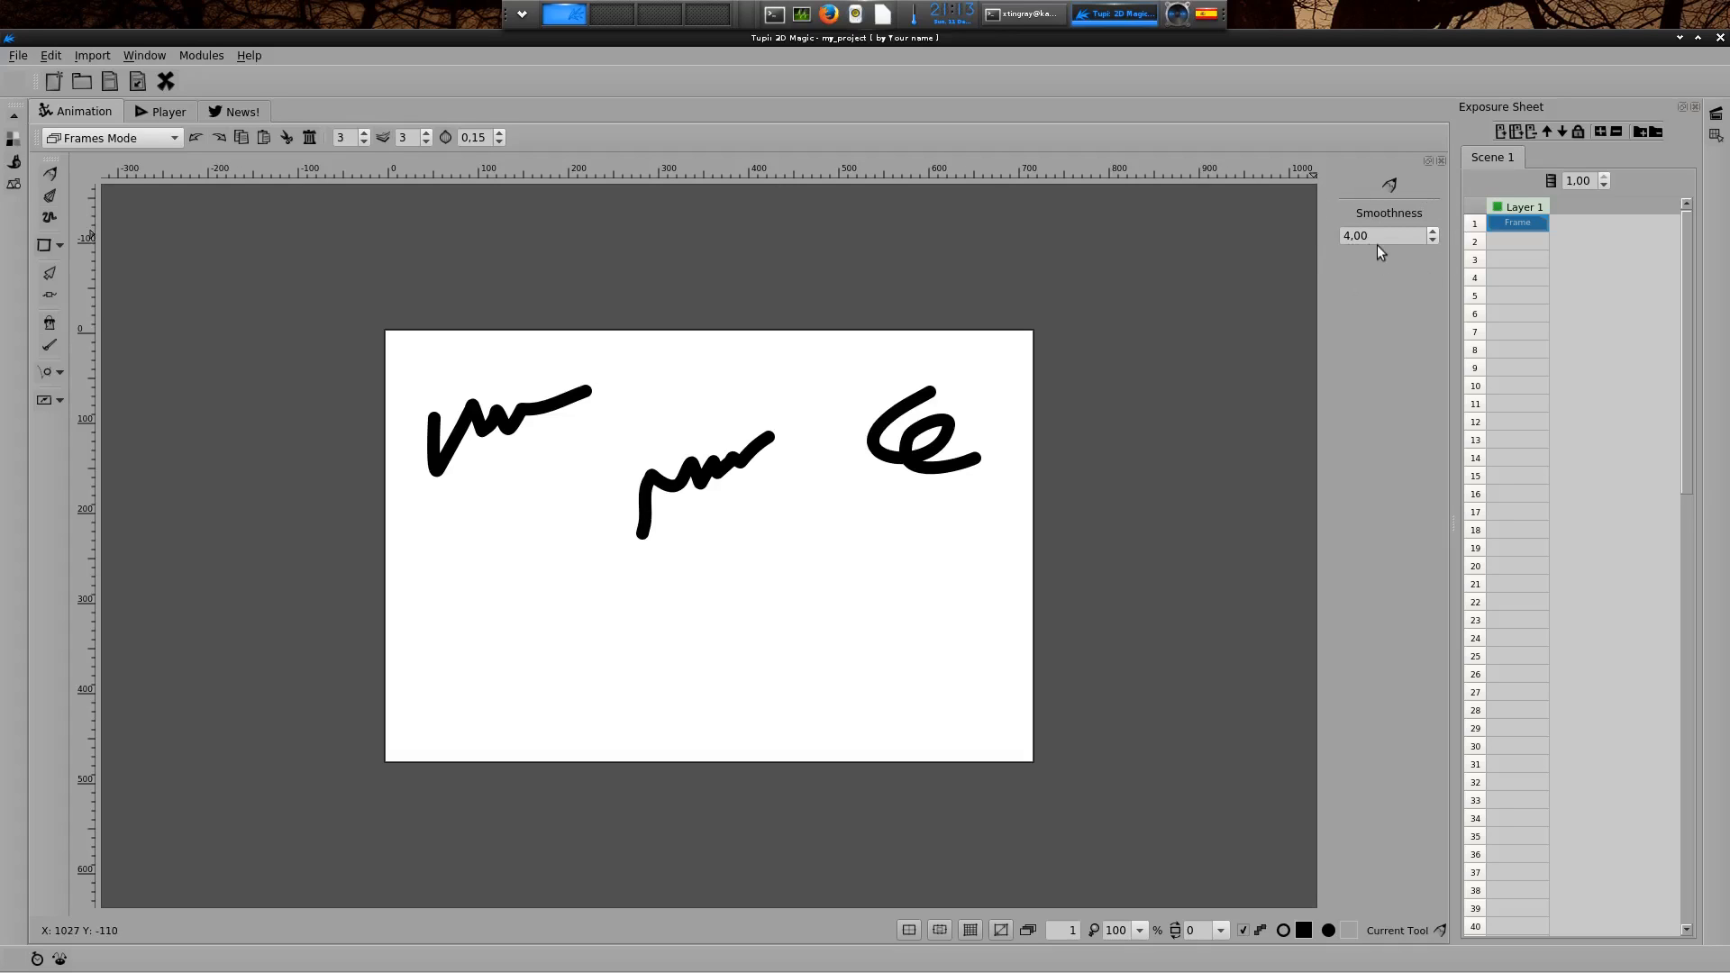
pyautogui.moveTo(1378, 254)
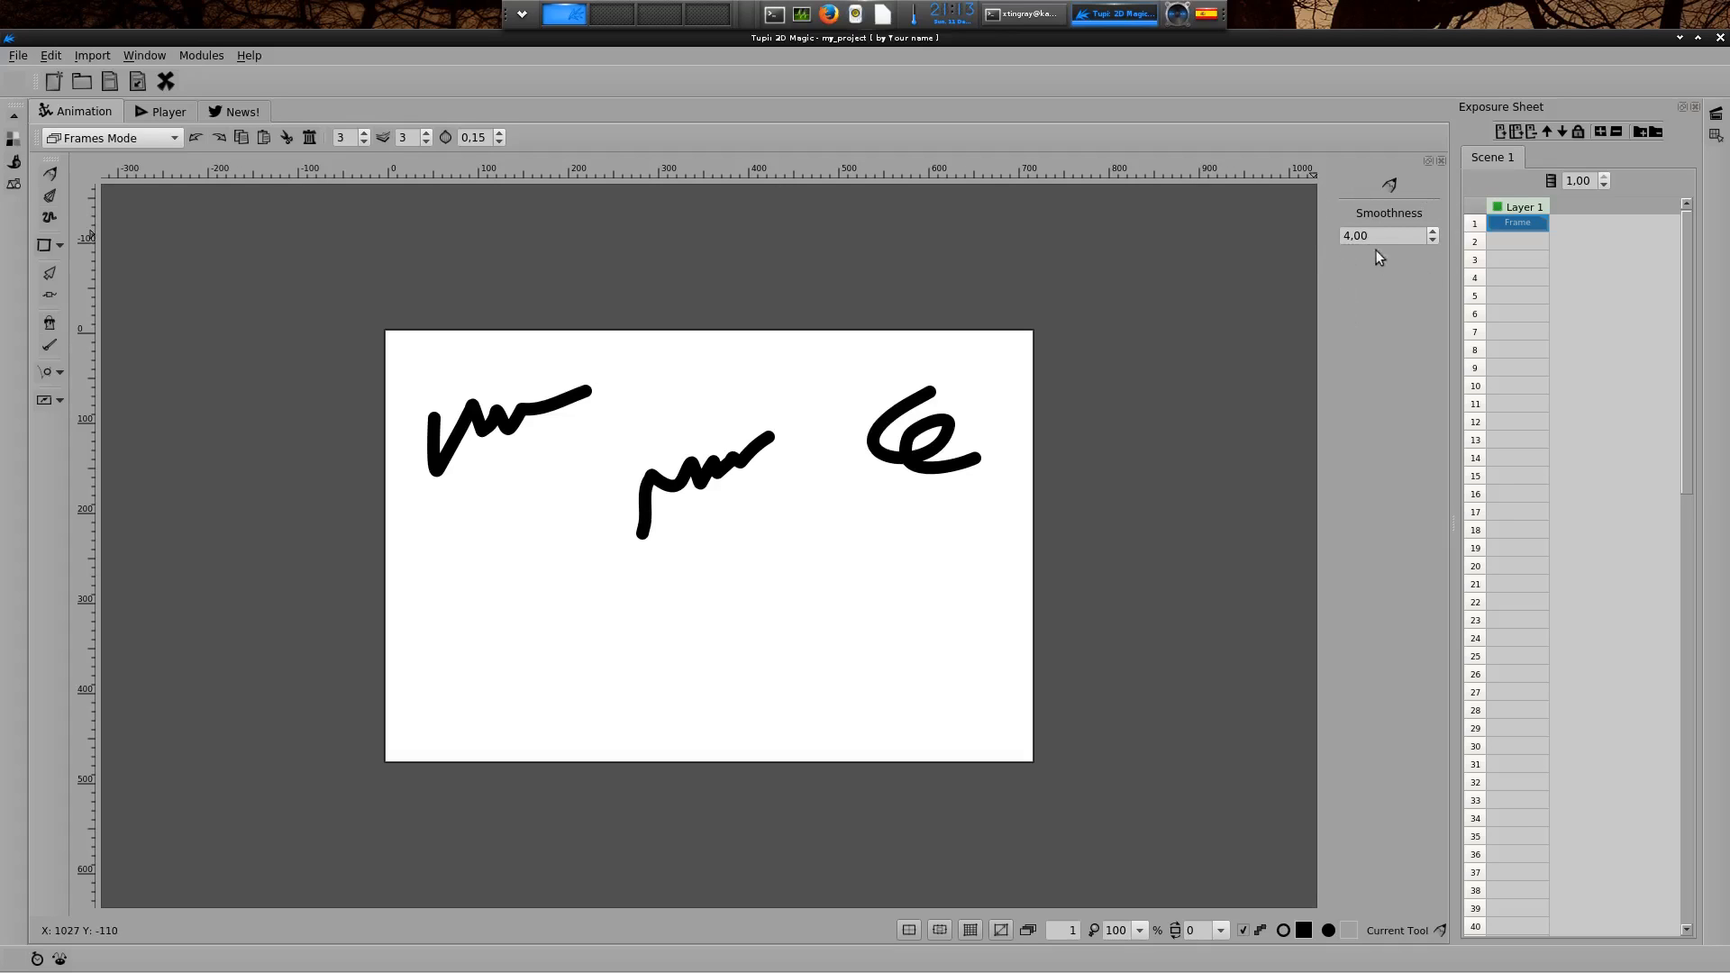
# Lower pencil Smoothness to 0.00 and draw a freehand stroke in the lower-left canvas.
pyautogui.click(1378, 235)
pyautogui.write('0')
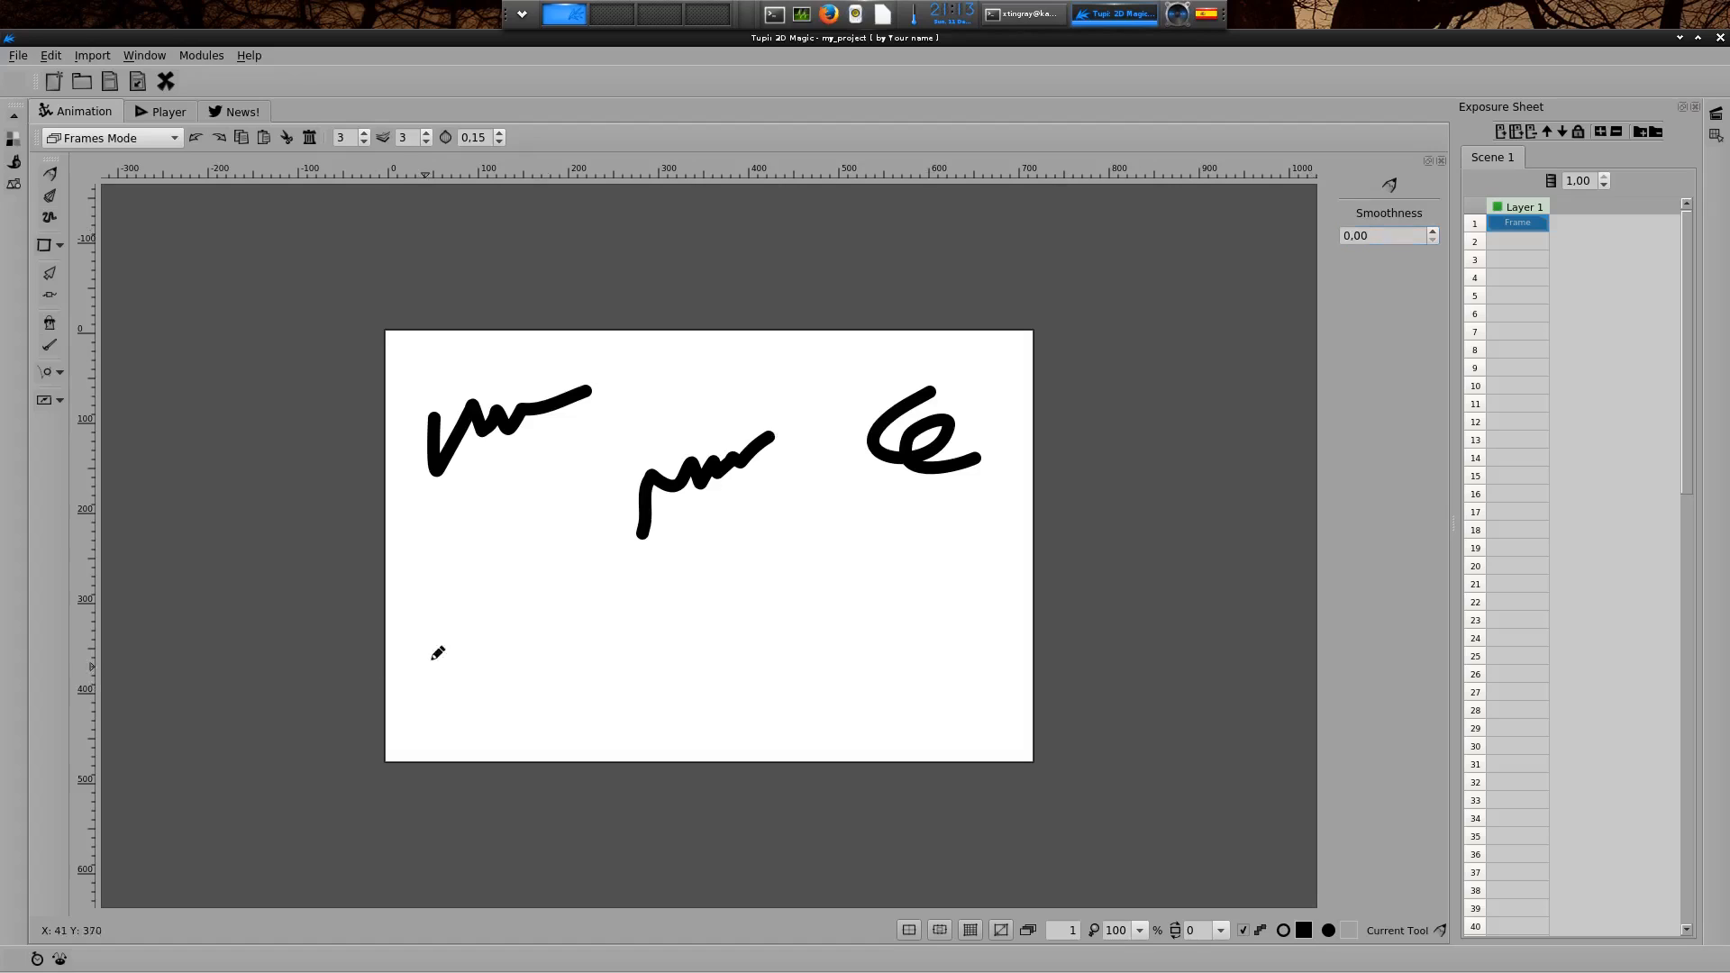
pyautogui.moveTo(420, 634); pyautogui.dragTo(508, 618)
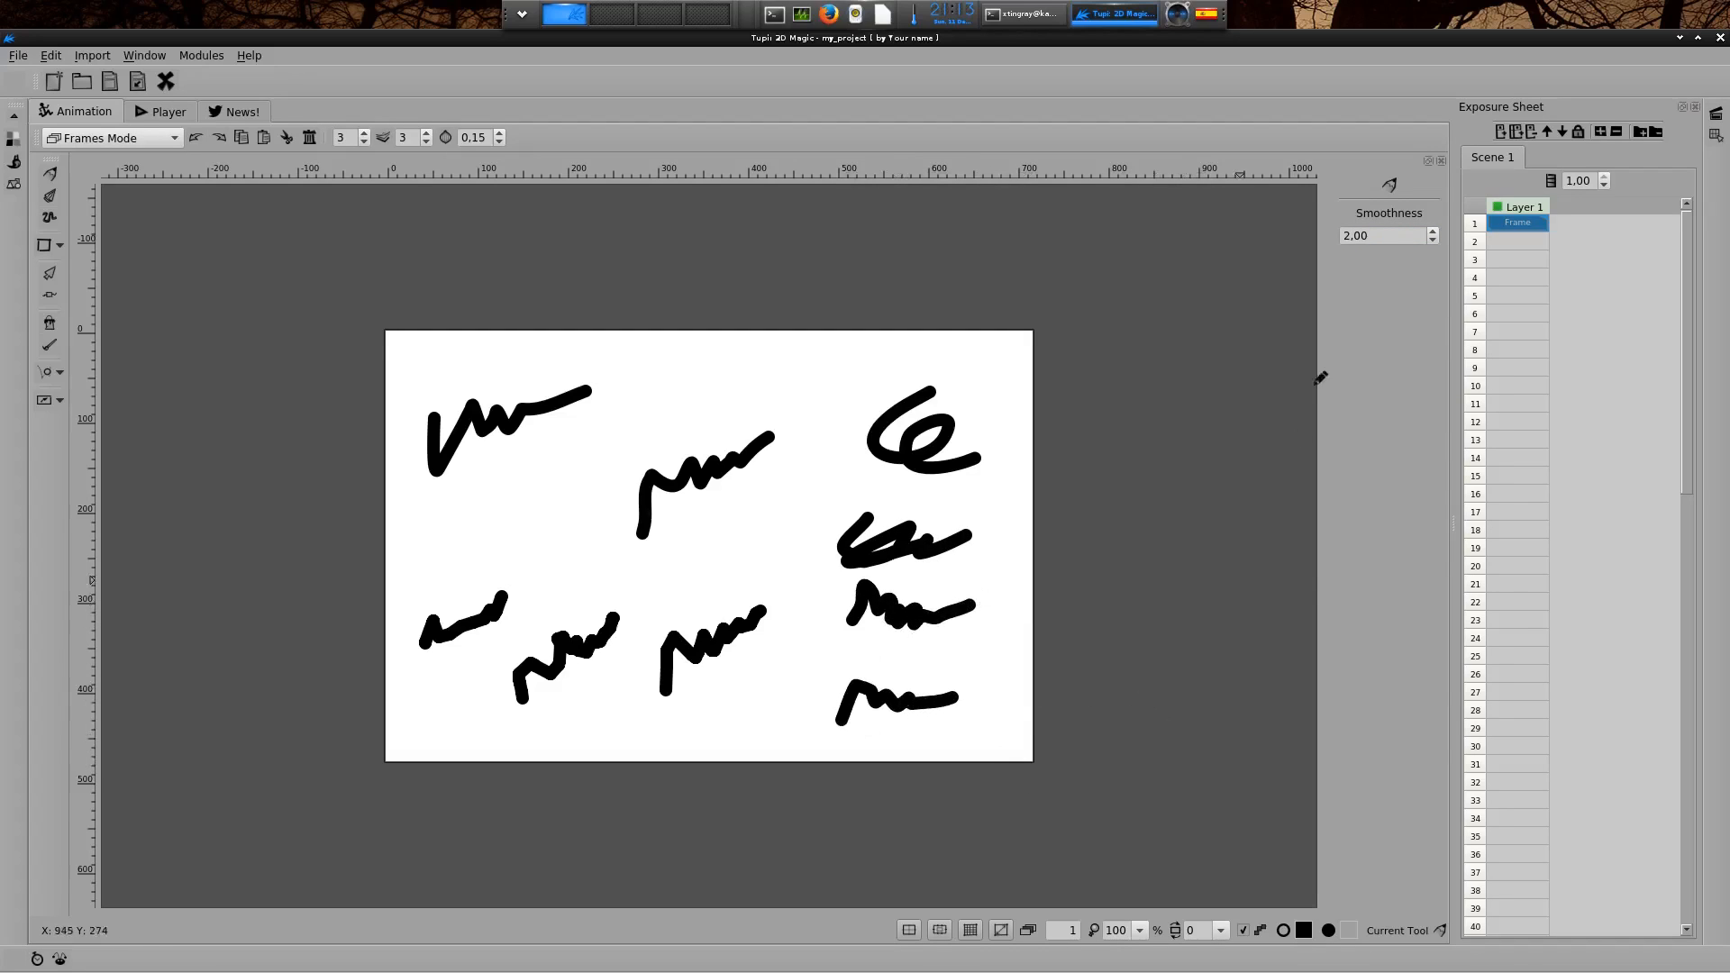
pyautogui.moveTo(1384, 241)
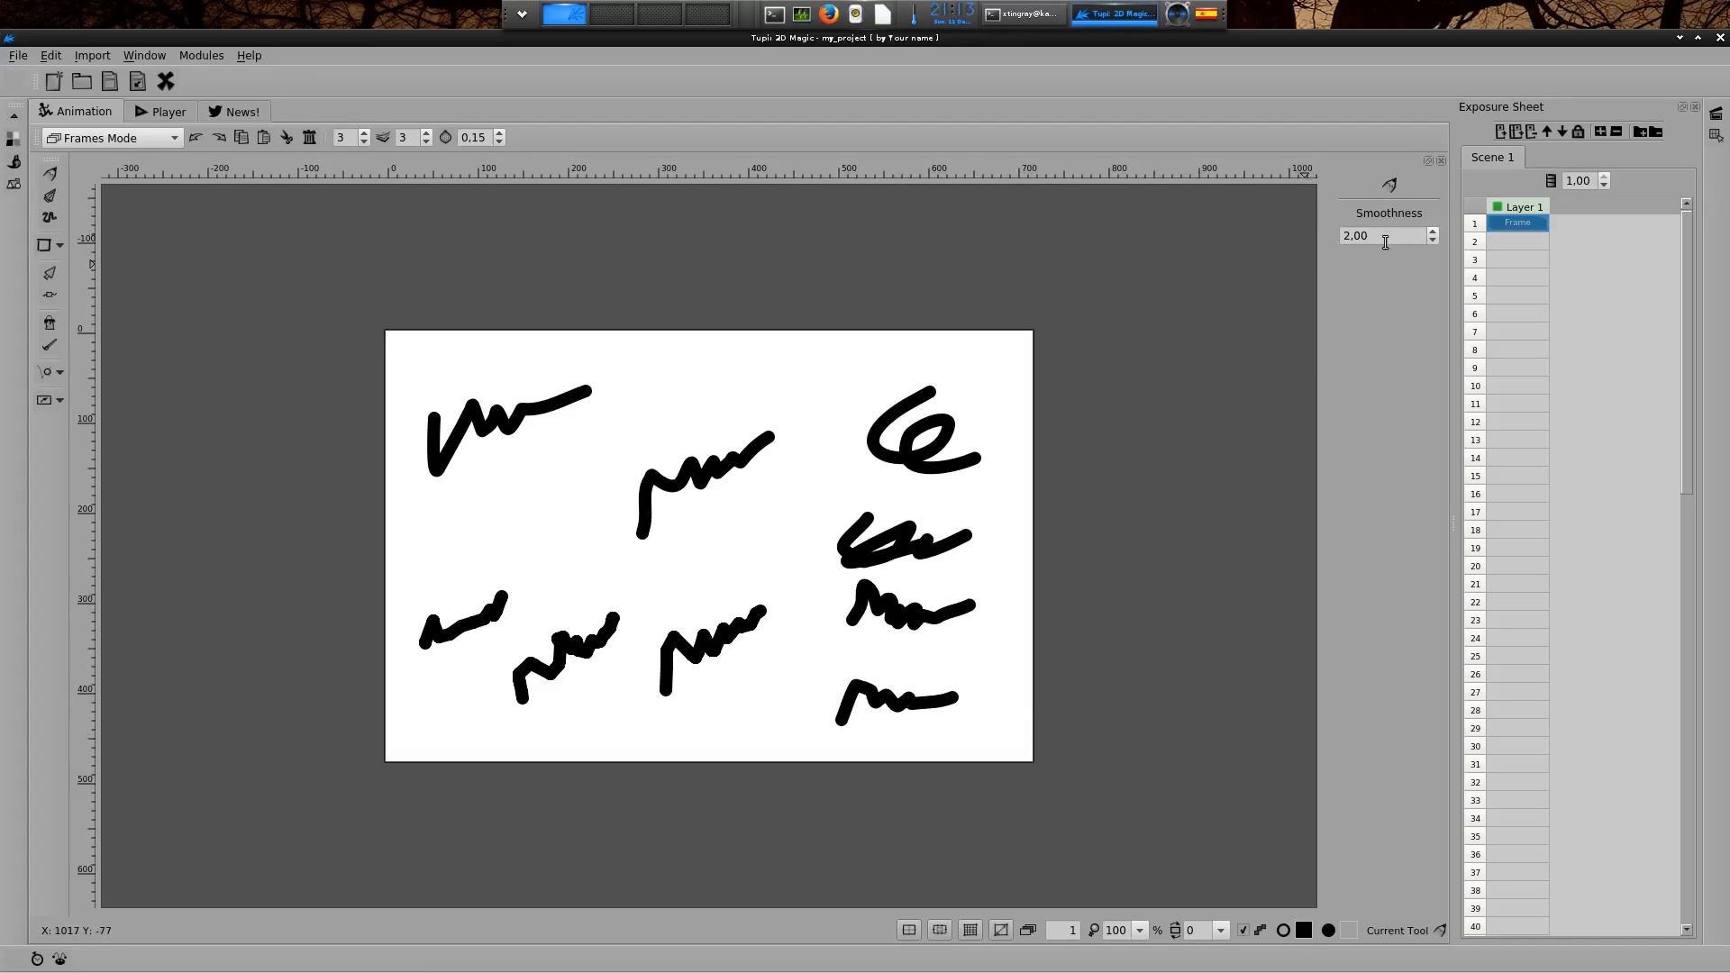
# Select the Smoothness value in the Pencil panel to reset it to 4.00.
pyautogui.tripleClick(1378, 234)
pyautogui.write('4')
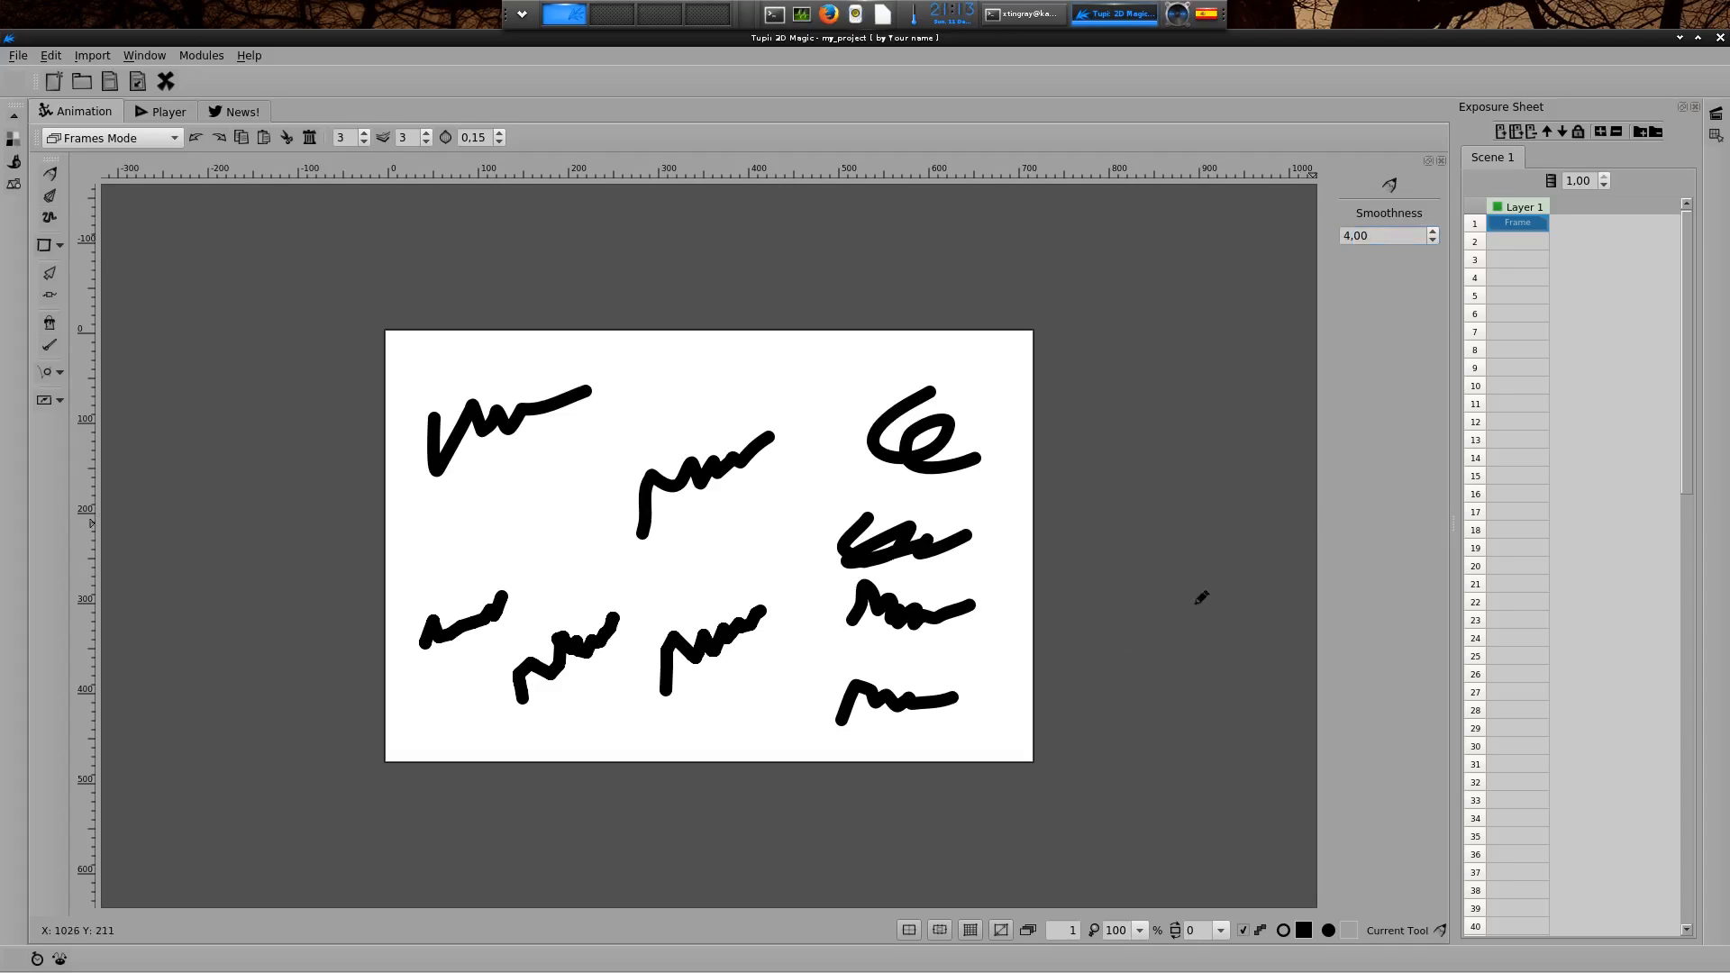
pyautogui.moveTo(1068, 616)
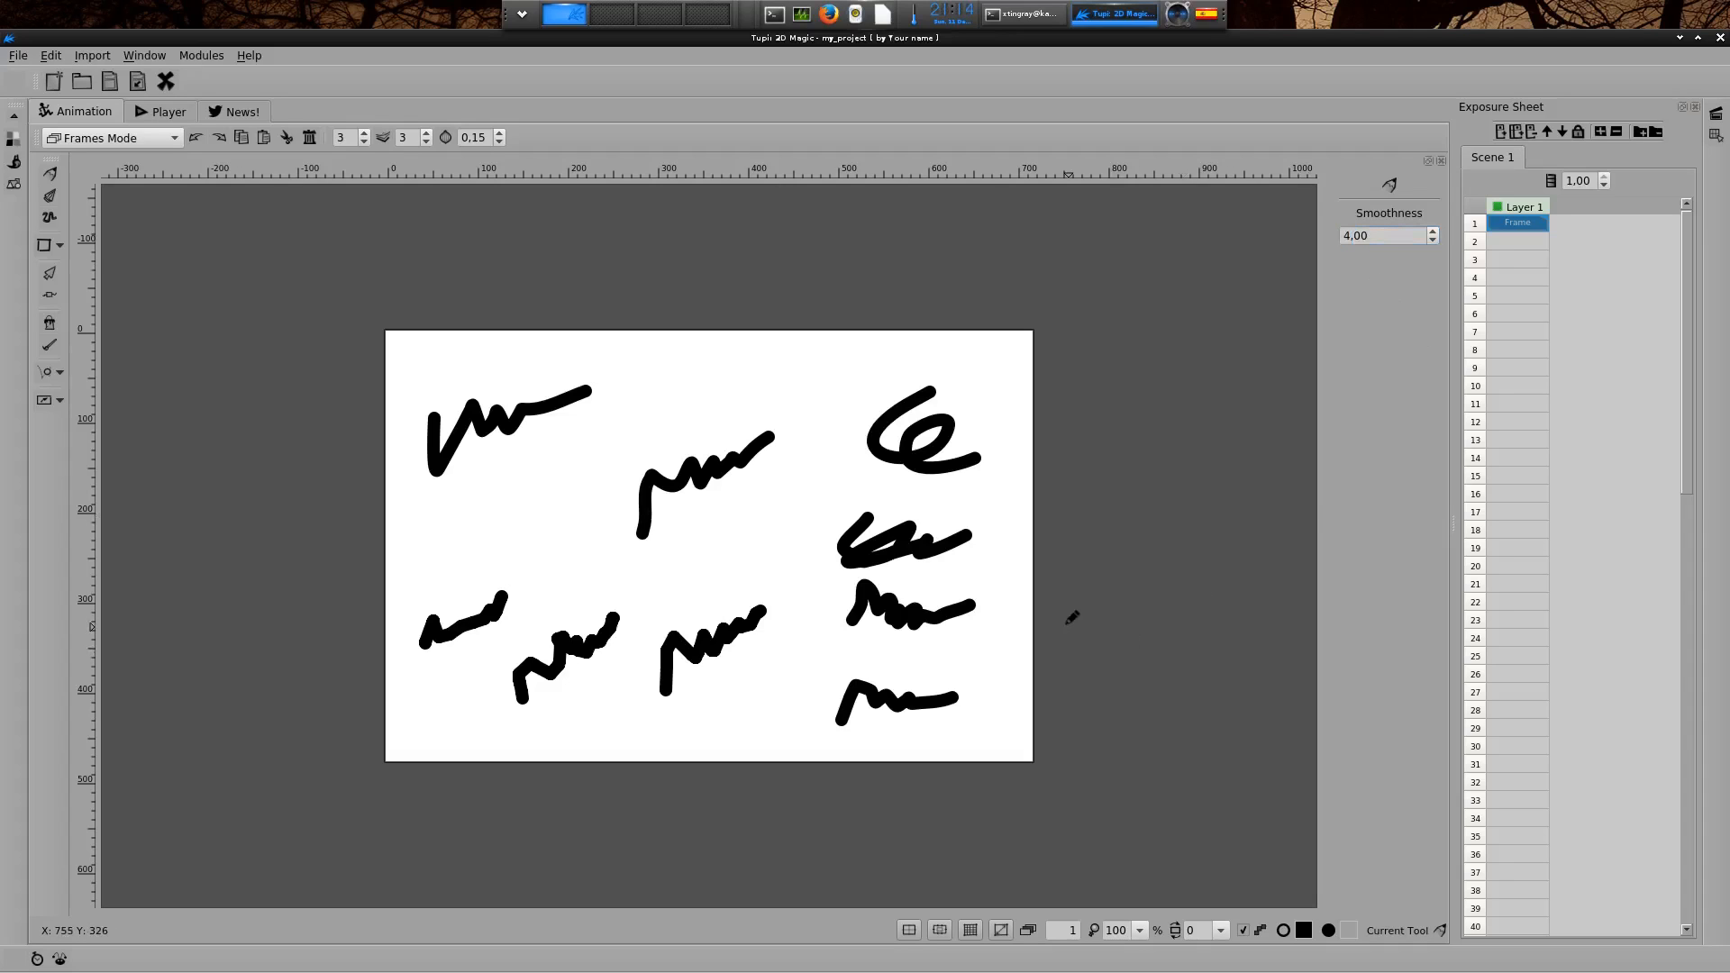